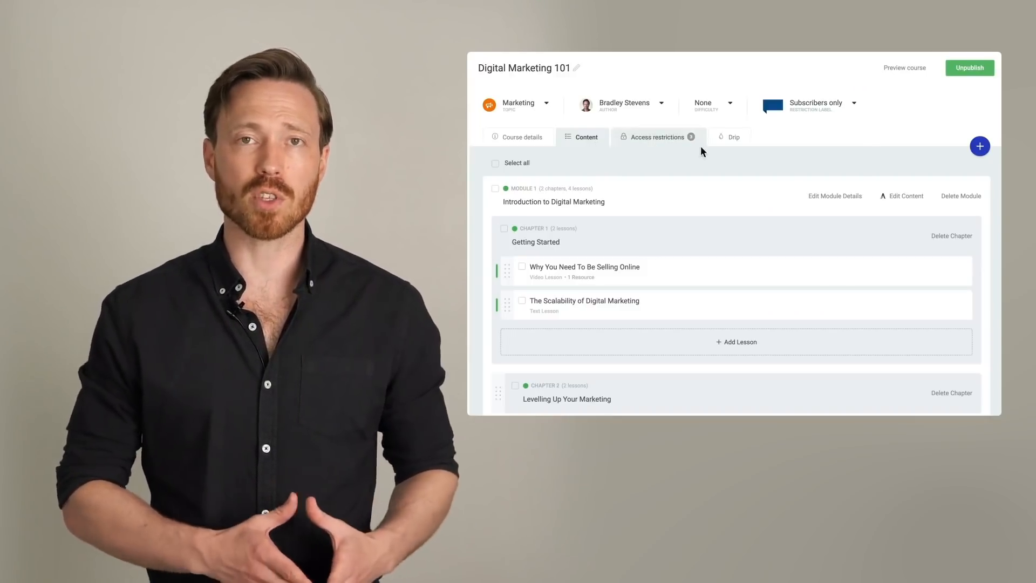
Begin a new drip campaign from the Digital Marketing 101 course's Drip settings.
left_click(730, 137)
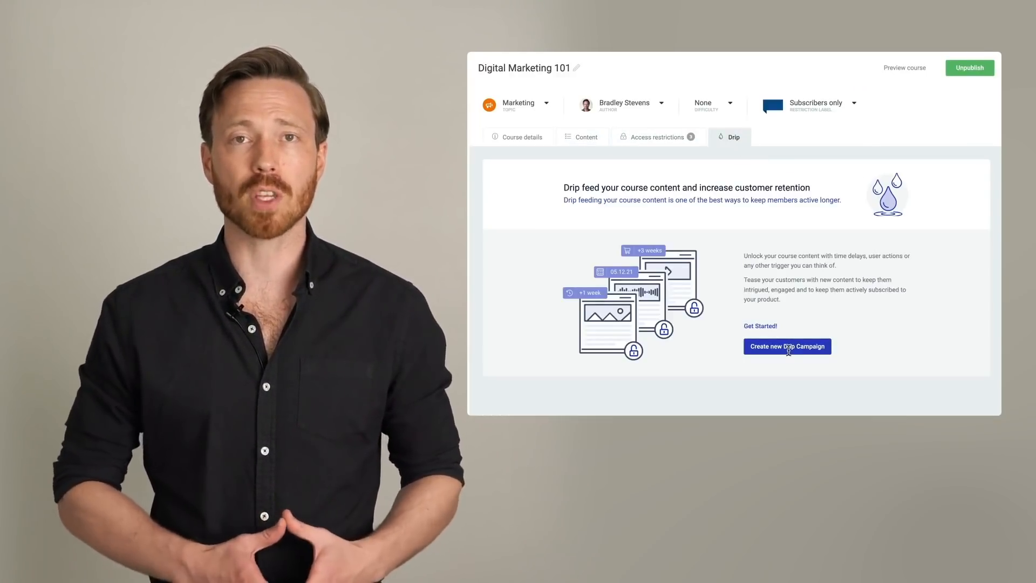
left_click(787, 347)
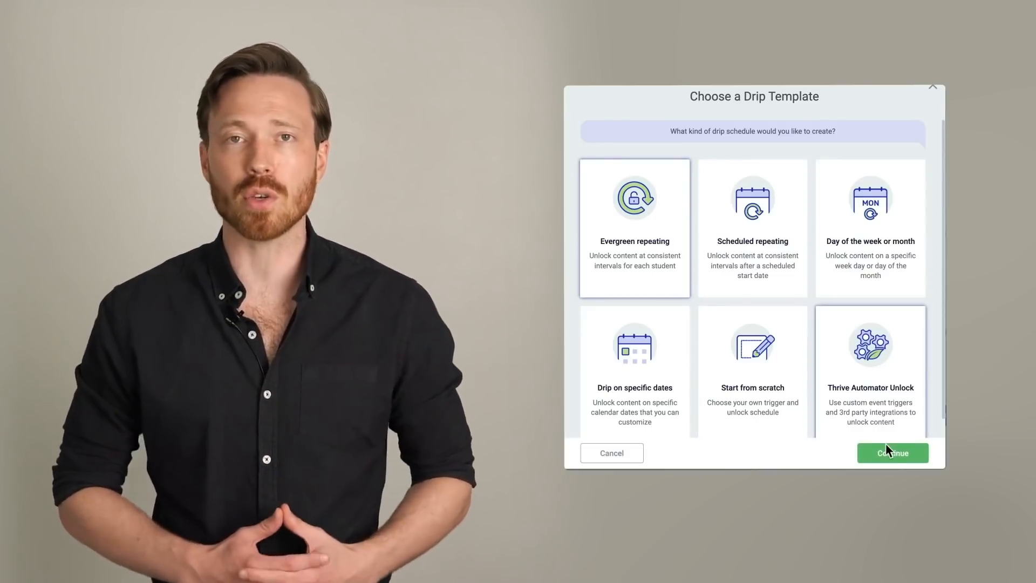
Name the Evergreen repeating campaign 'Evergreen Drip', keeping the product purchase trigger.
left_click(893, 453)
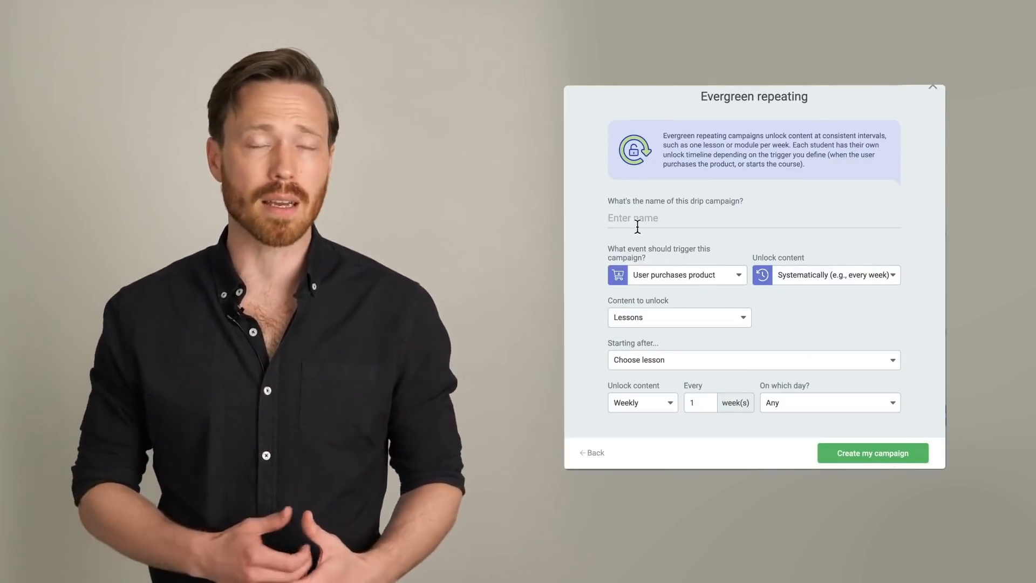
type("Evergreen")
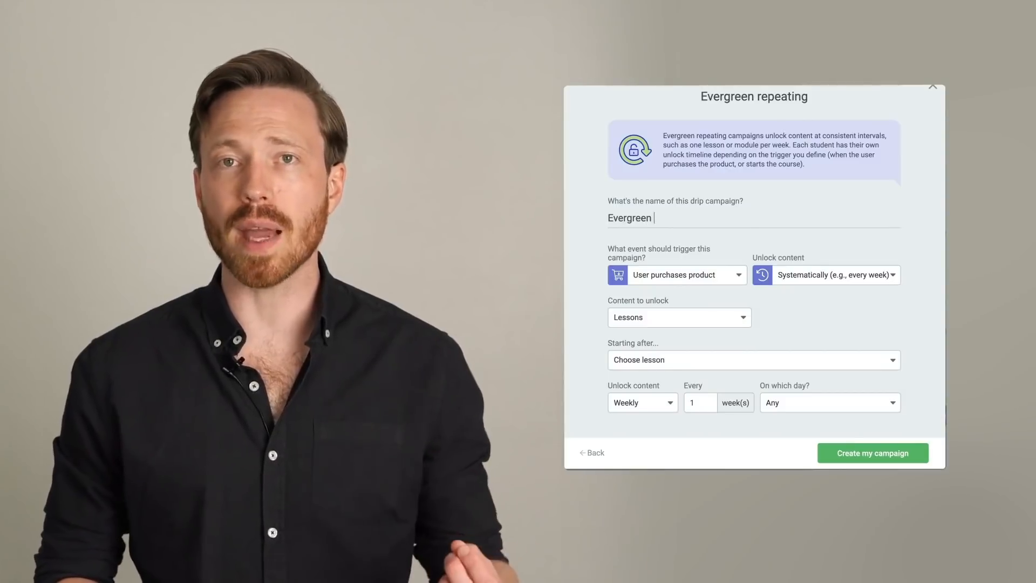
left_click(678, 274)
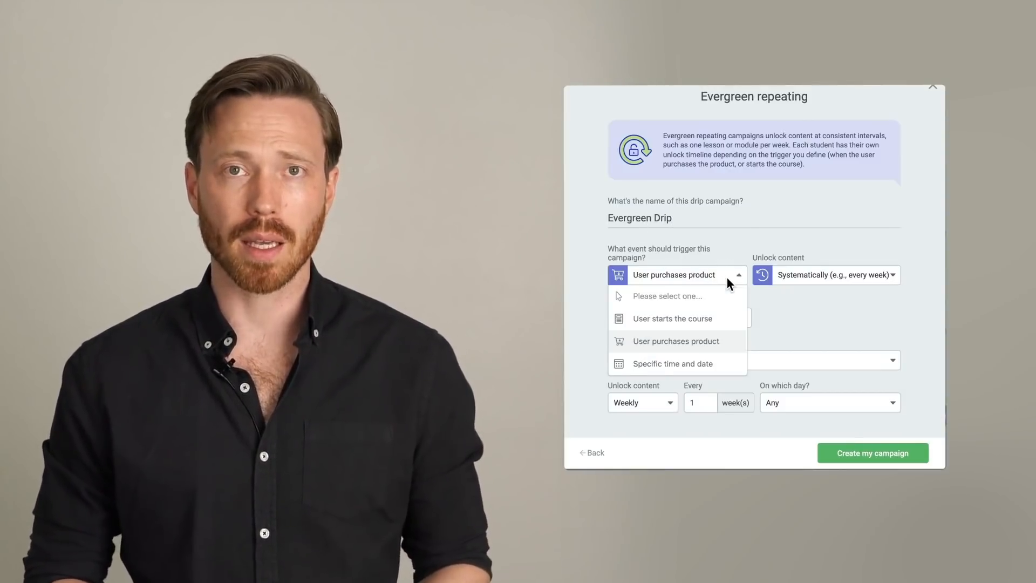
mouse_move(730, 351)
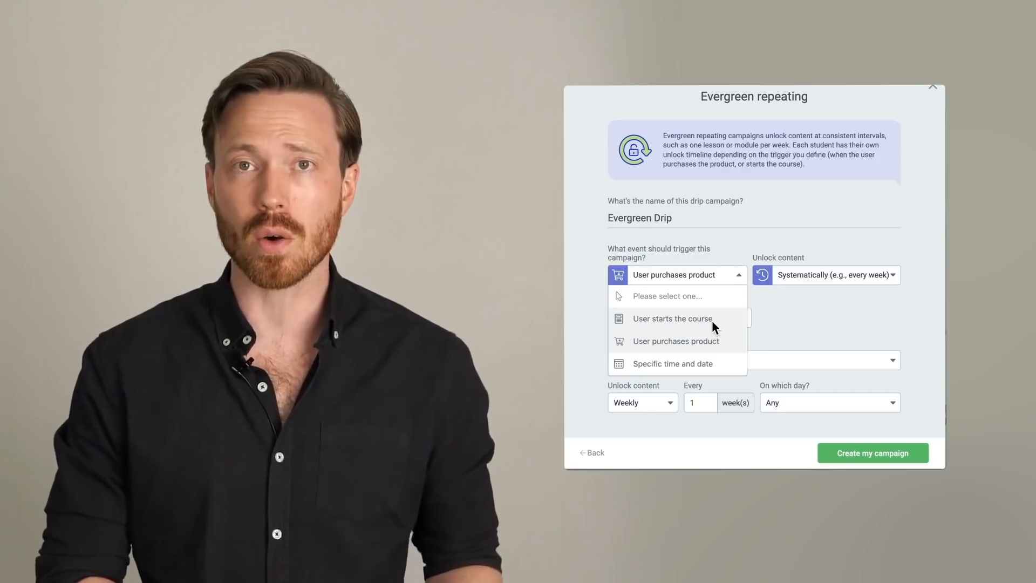
left_click(672, 364)
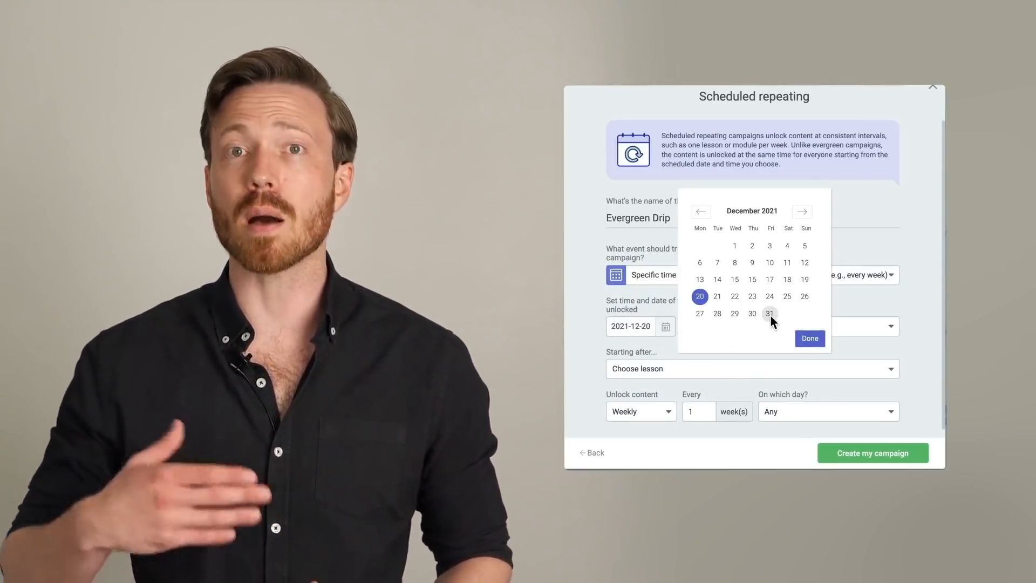
left_click(769, 313)
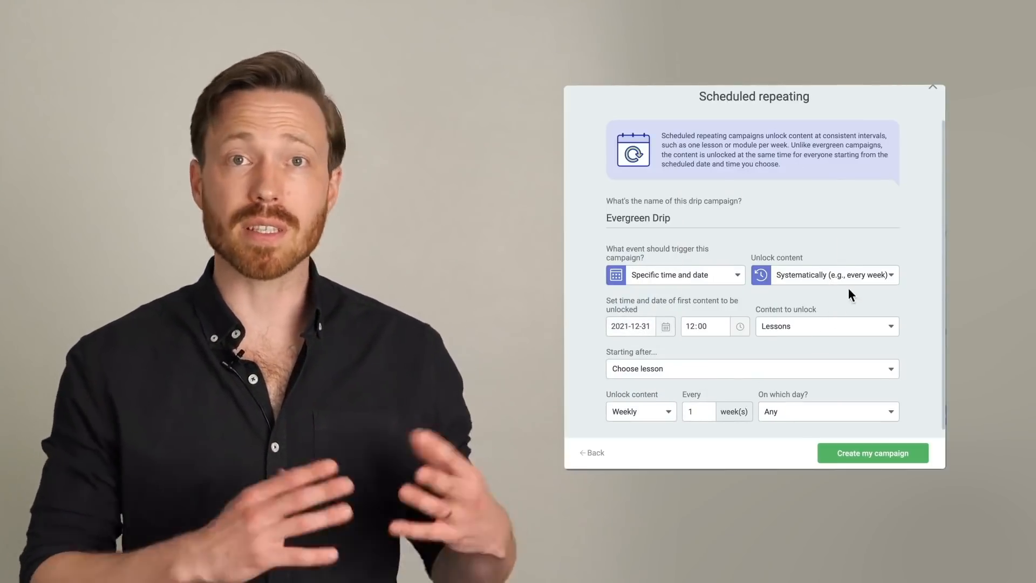
left_click(827, 274)
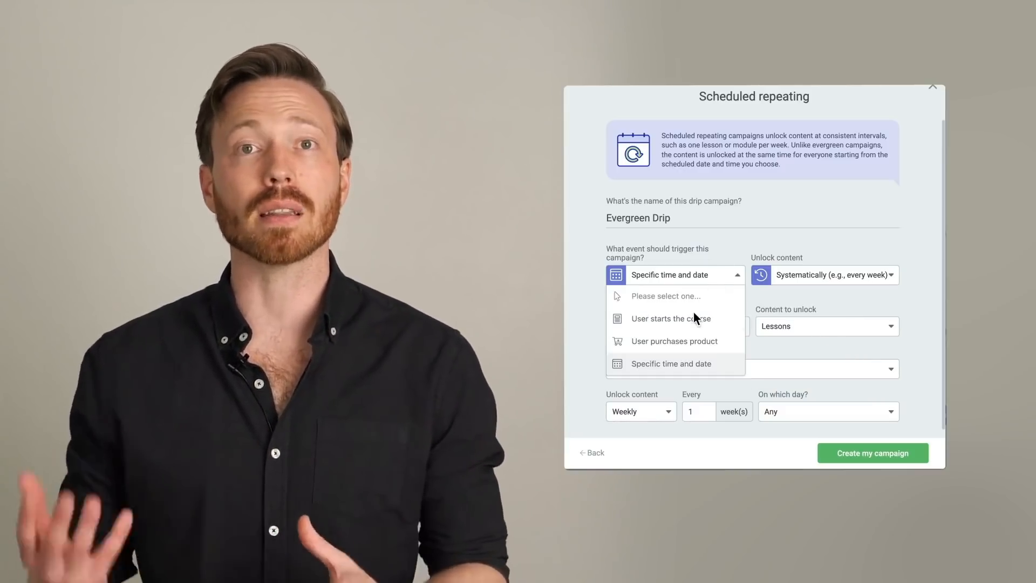
left_click(674, 341)
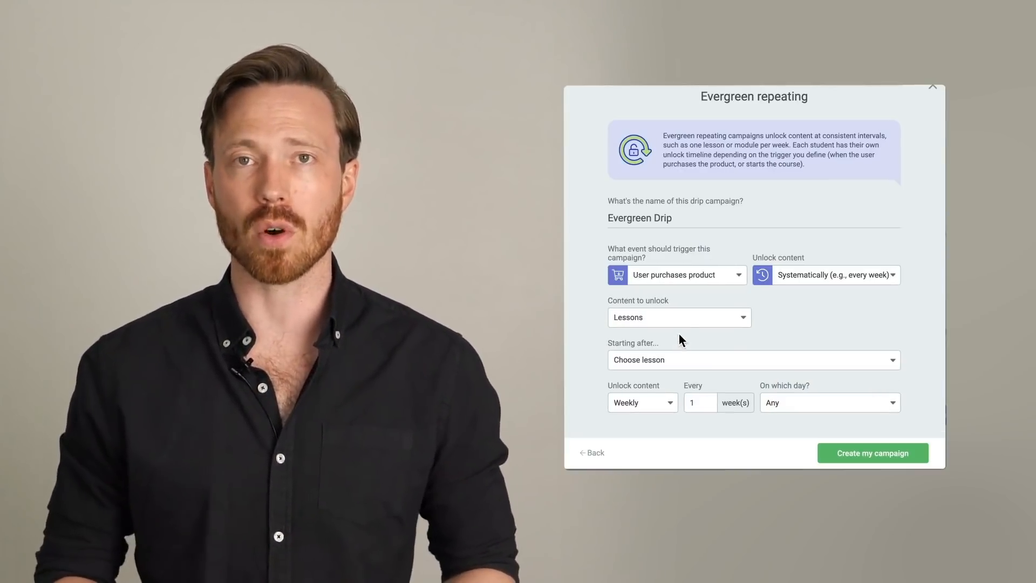
Unlock lessons weekly starting after the first lesson, and create the campaign.
left_click(678, 318)
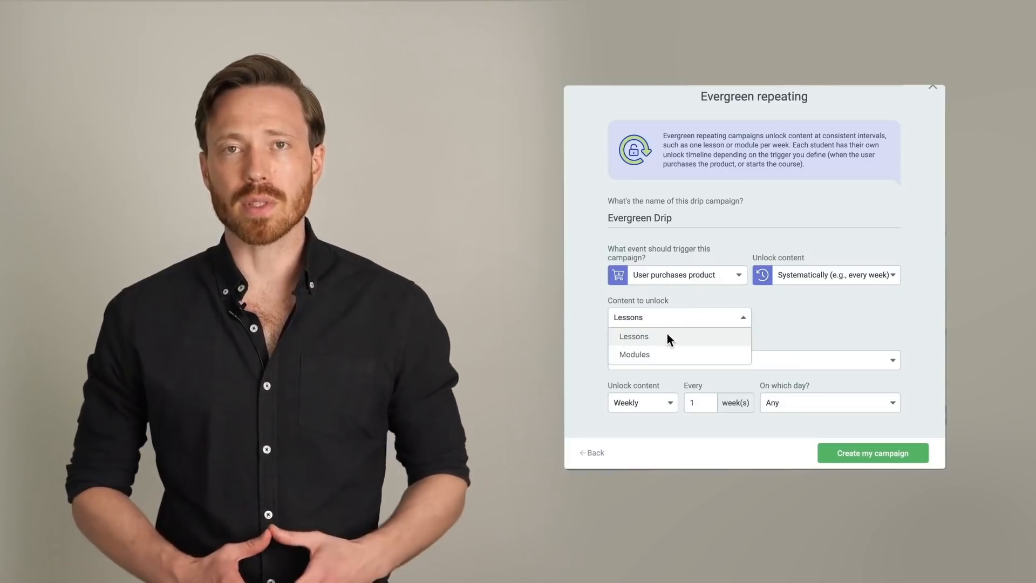
left_click(634, 336)
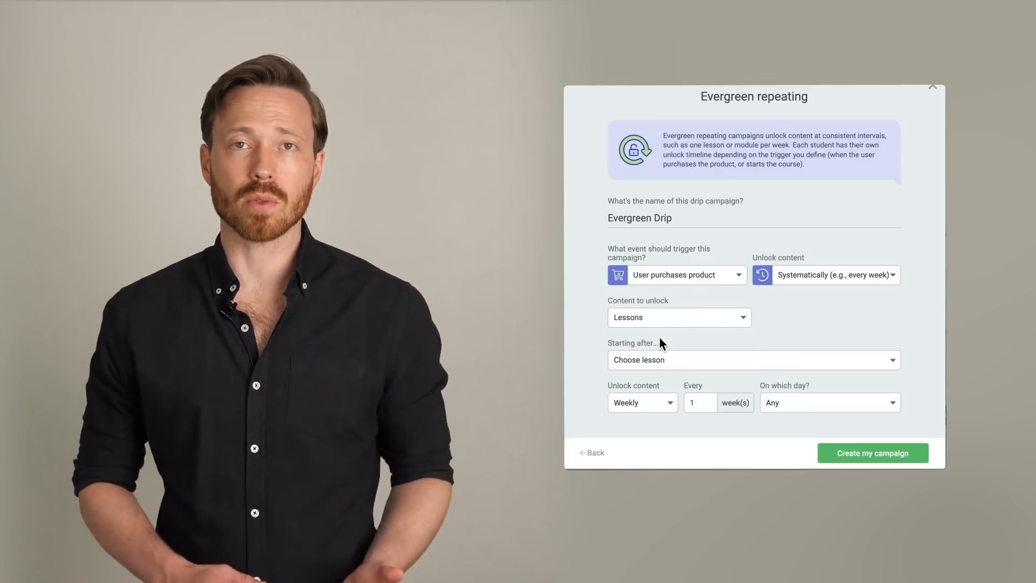
left_click(753, 359)
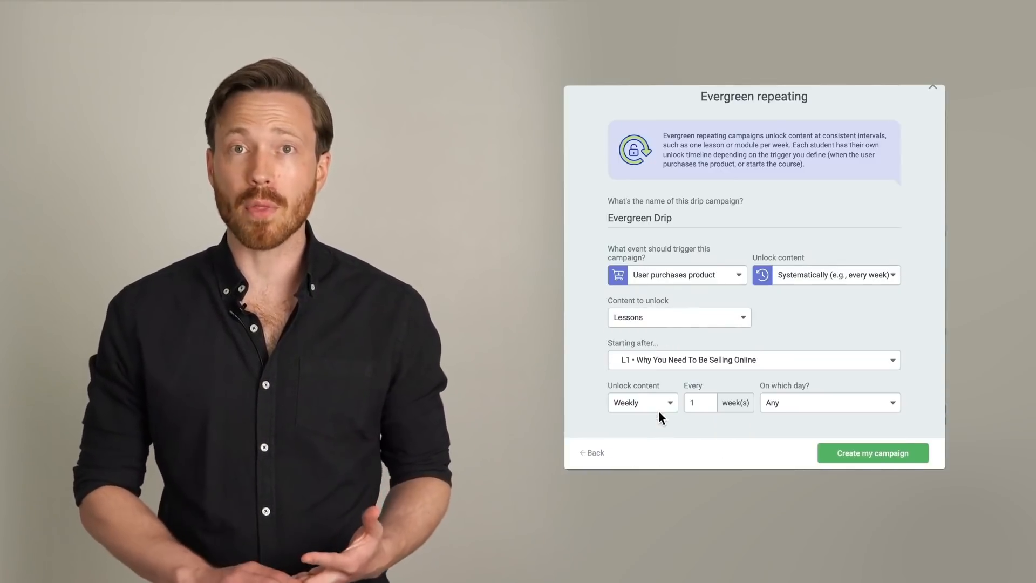
left_click(640, 403)
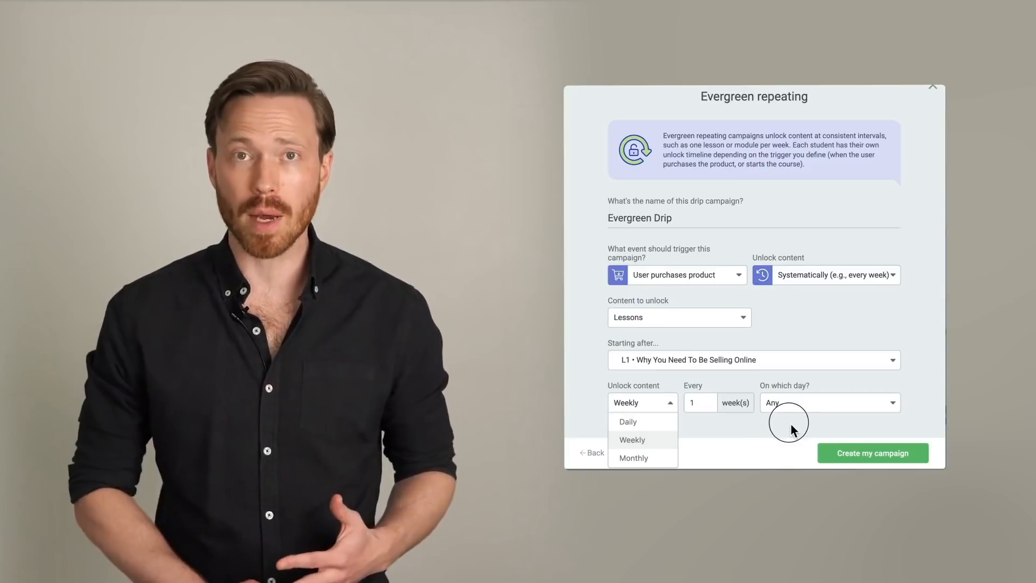
left_click(830, 403)
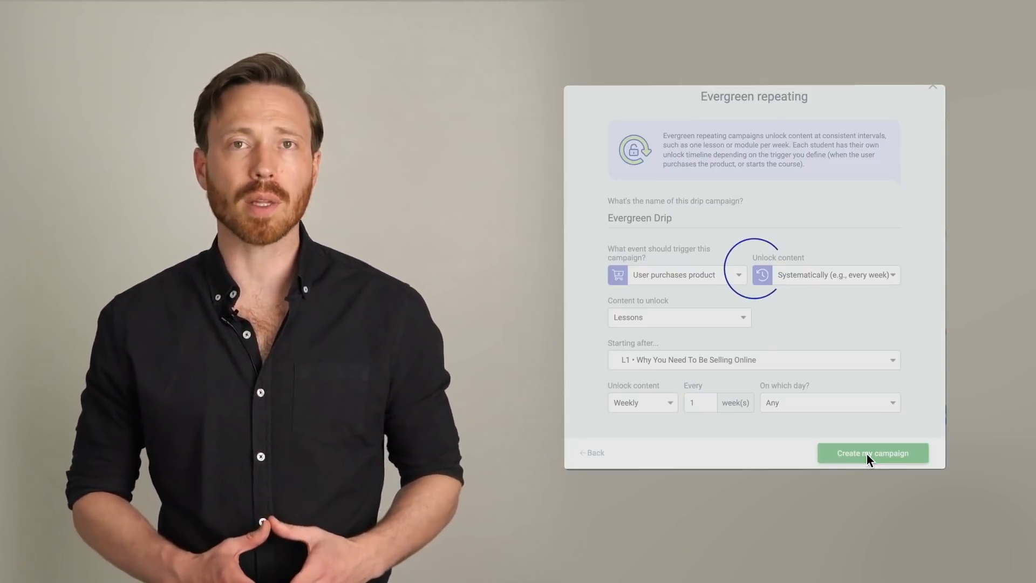
left_click(872, 453)
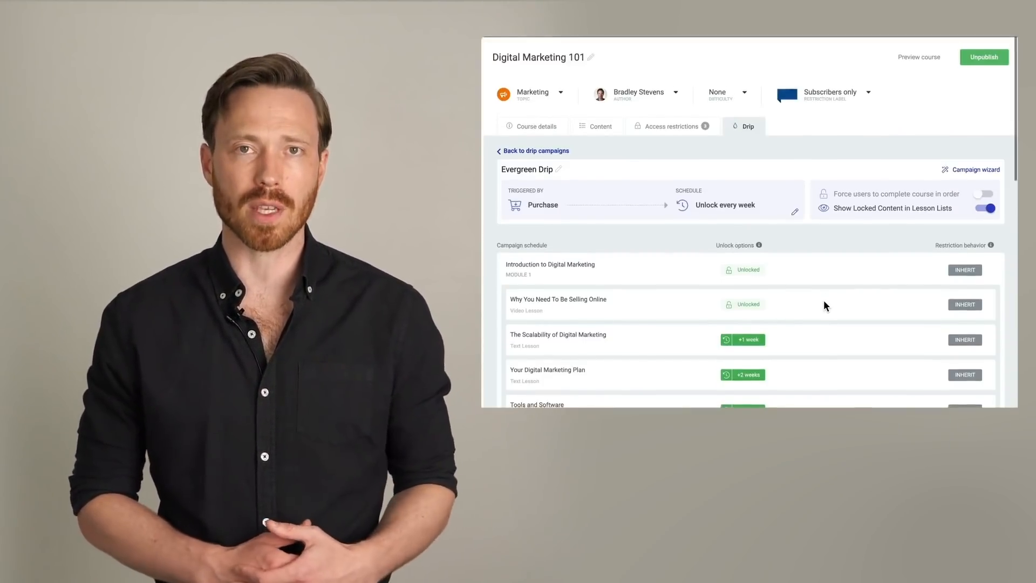
scroll("down", 3)
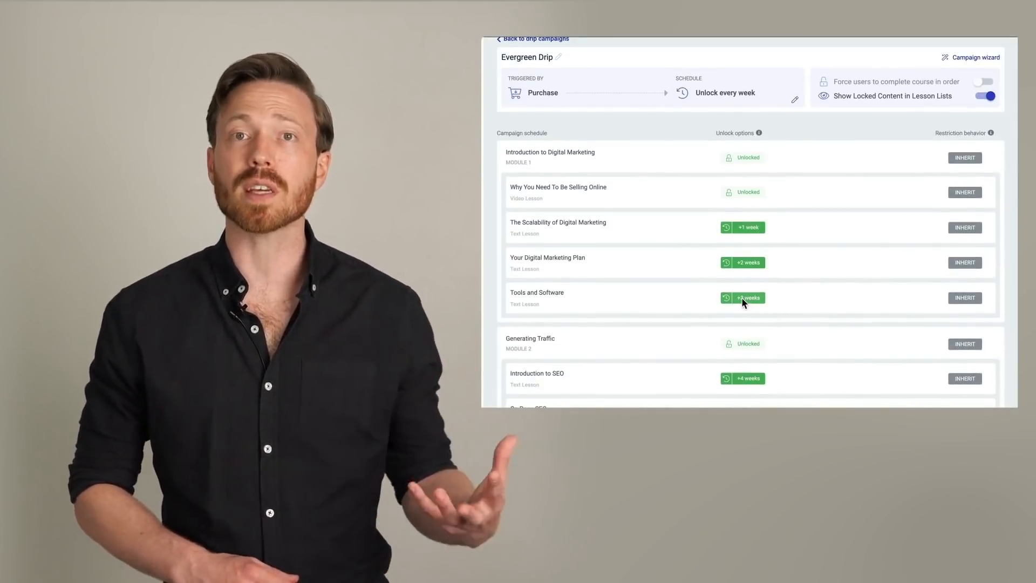
Add a 20 Dec 2021 12:00 date rule to Tools and Software, unlocking on any condition.
left_click(743, 298)
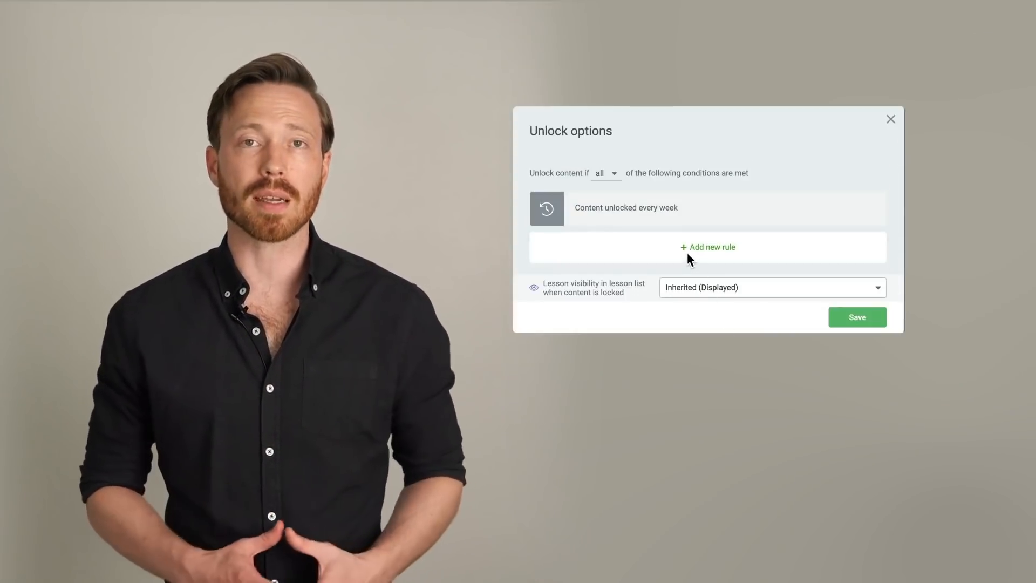
left_click(707, 247)
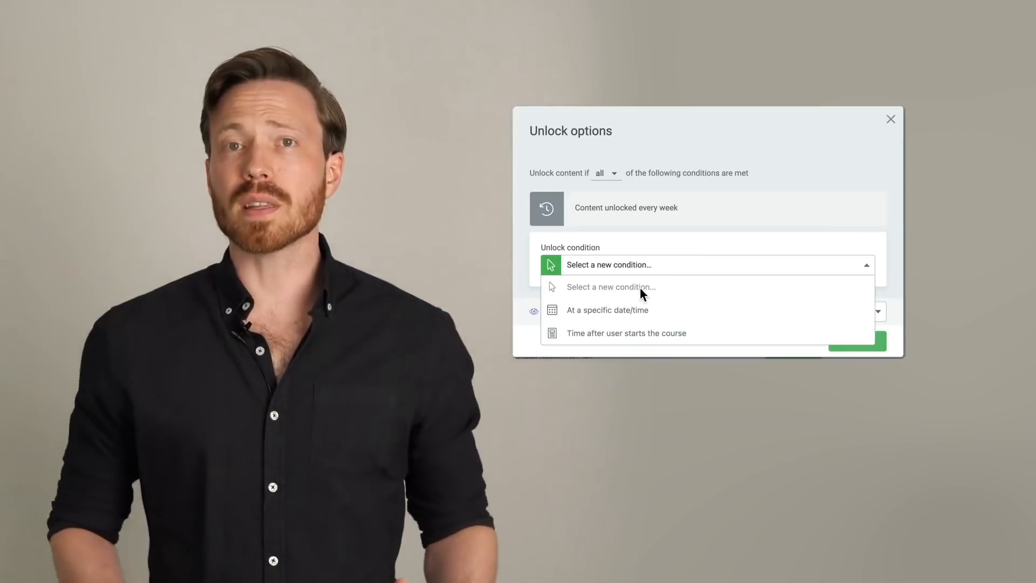
left_click(607, 309)
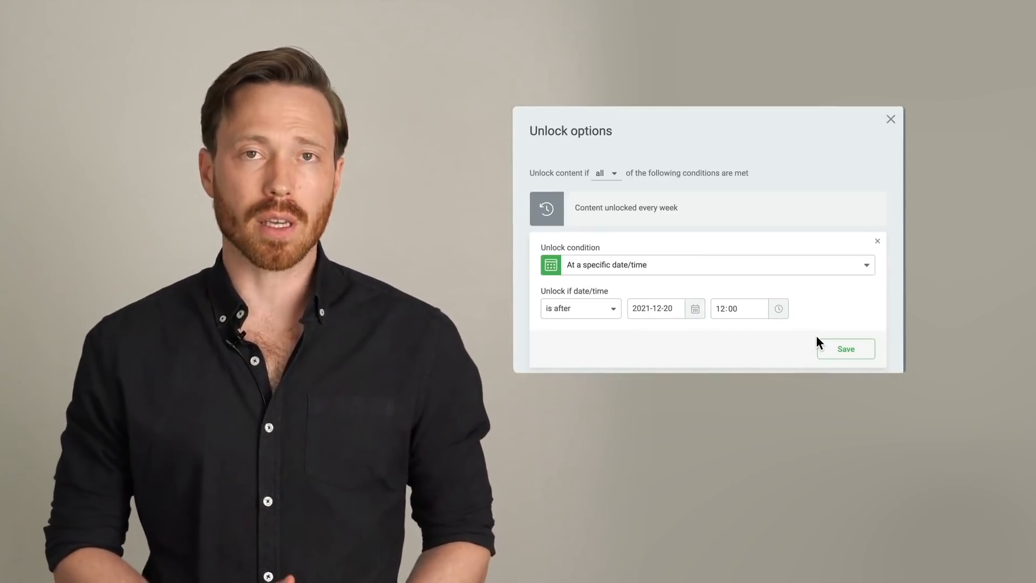
left_click(846, 348)
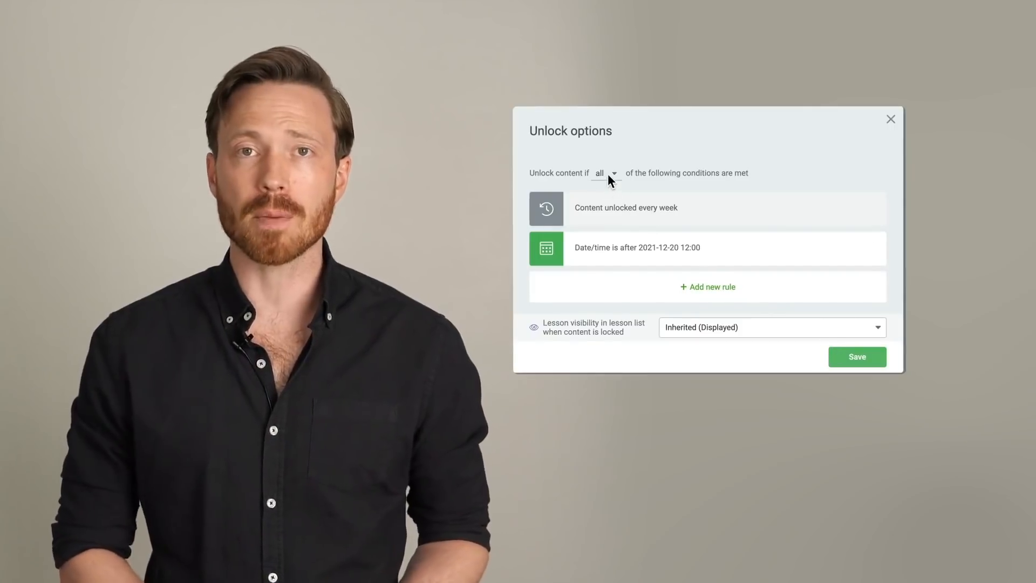
left_click(605, 172)
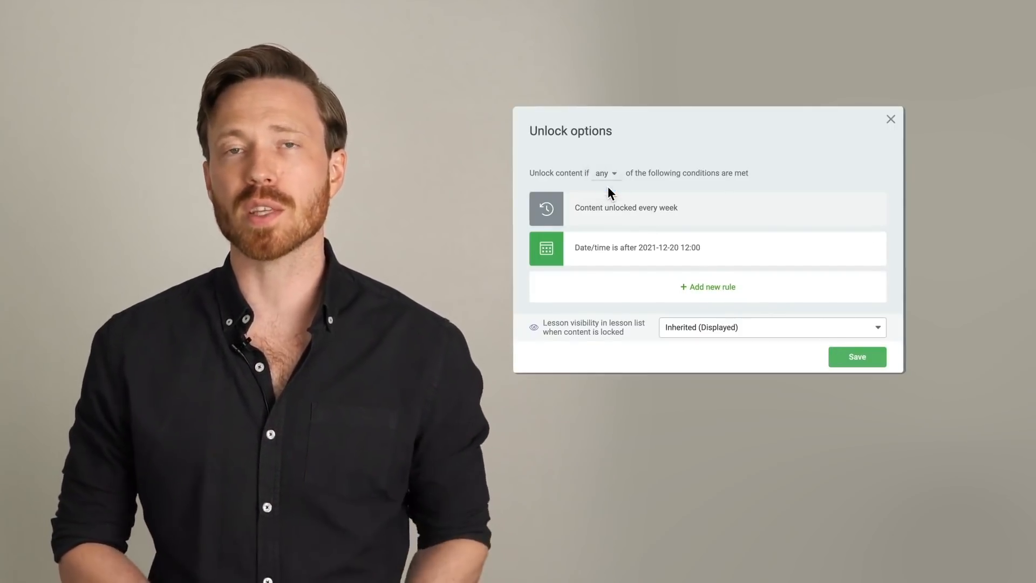
mouse_move(825, 179)
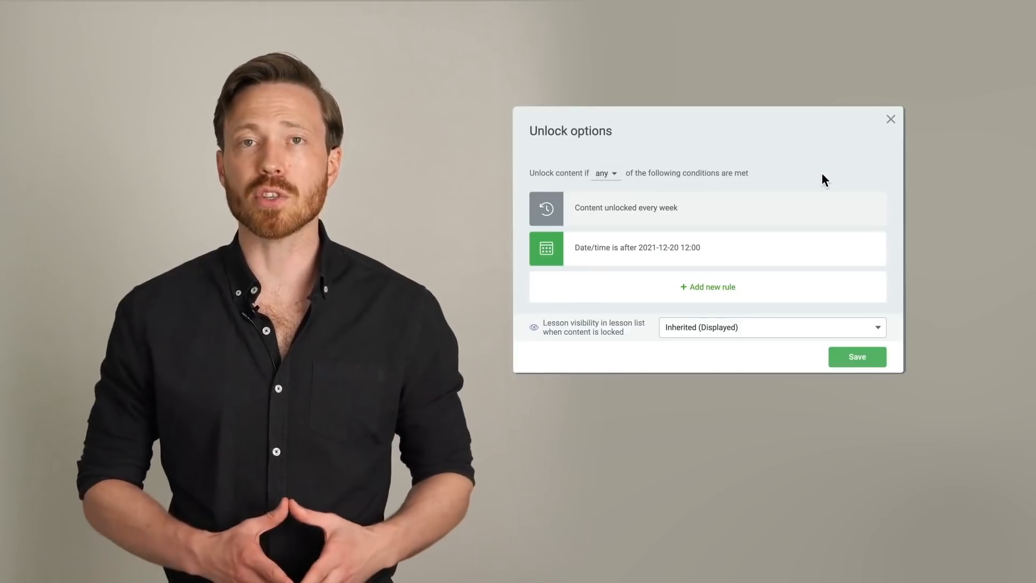
mouse_move(631, 338)
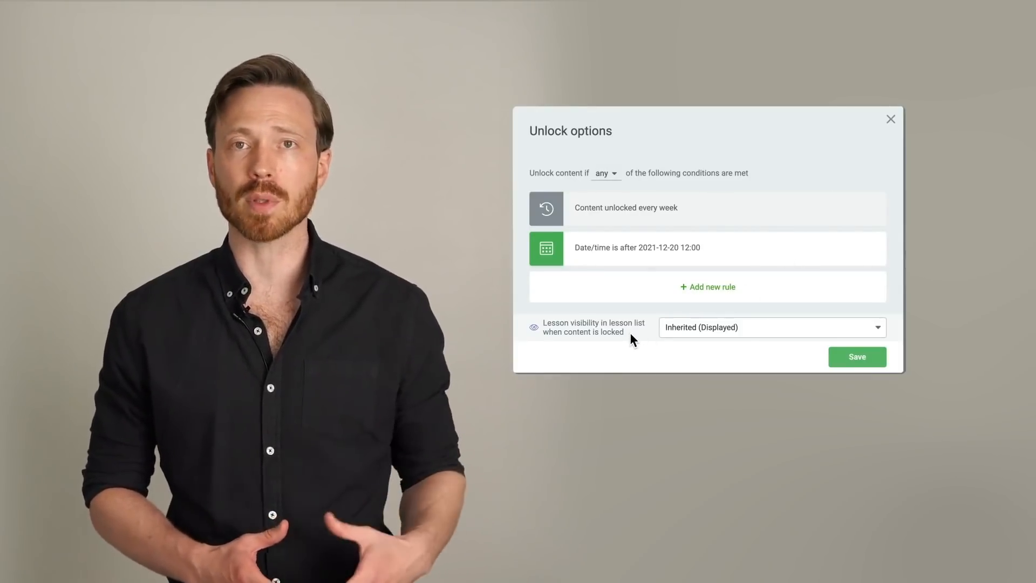
left_click(771, 328)
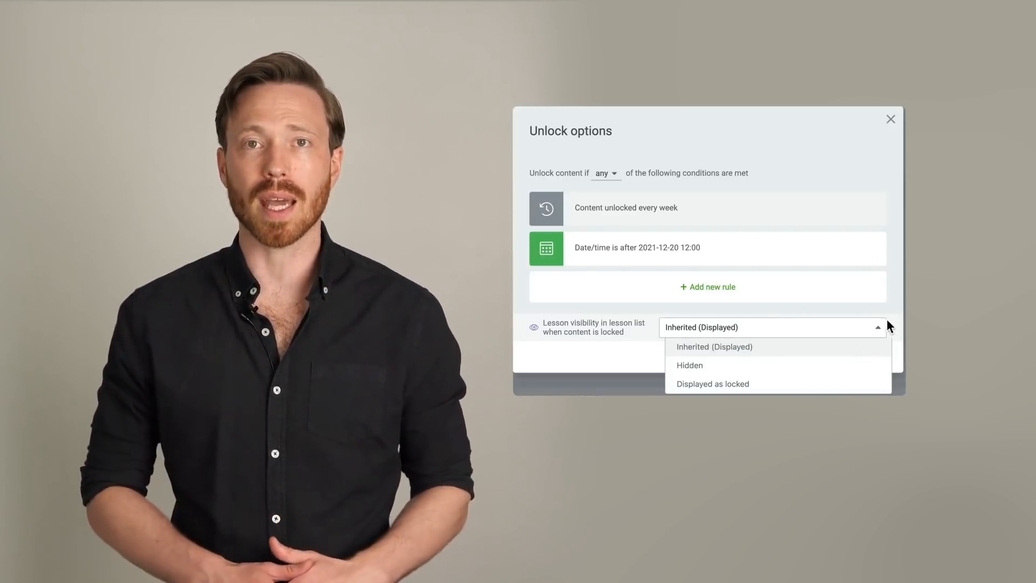
left_click(713, 347)
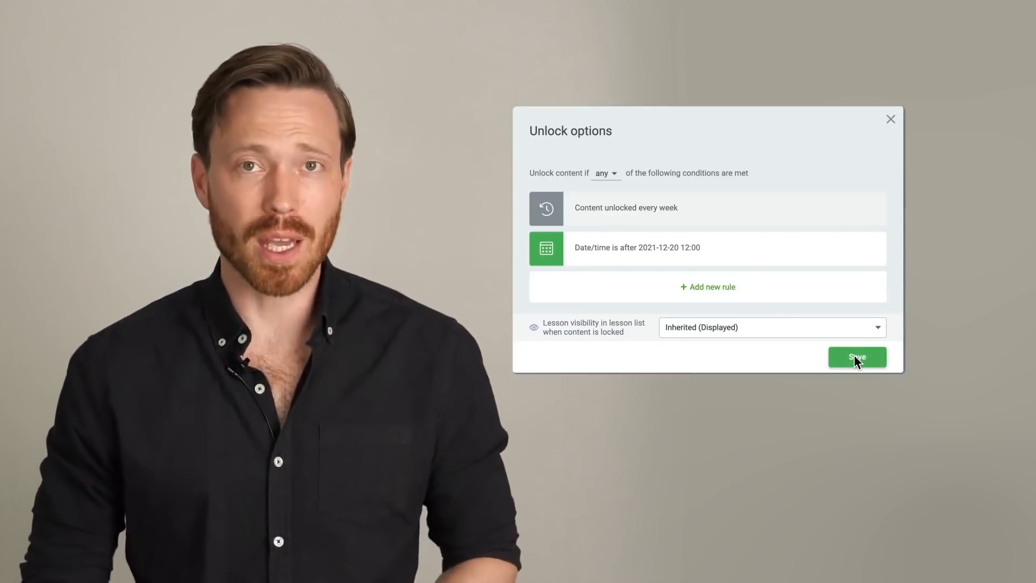
Save Tools and Software's unlock options and hide locked content from lesson lists.
left_click(857, 357)
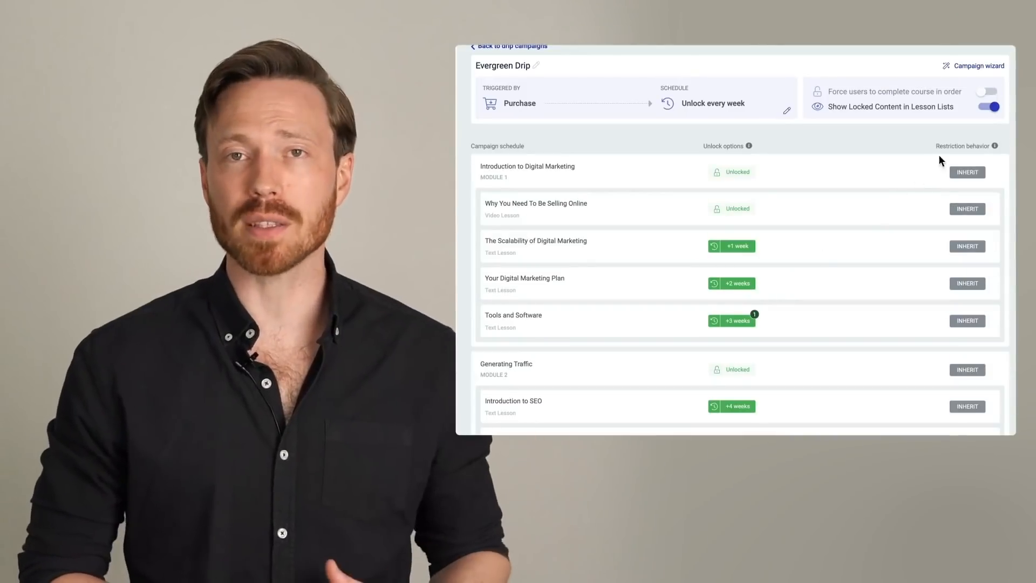
left_click(988, 106)
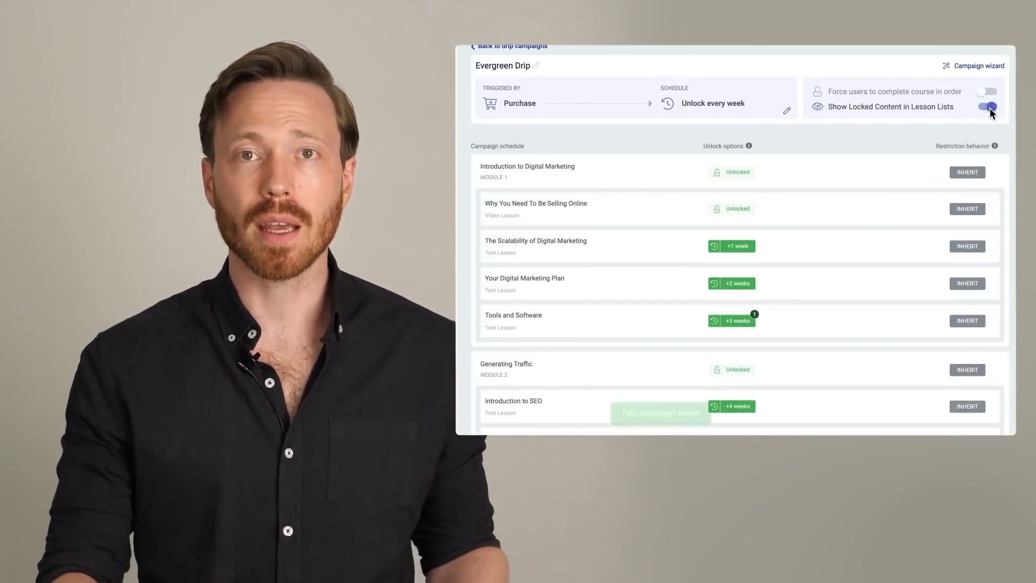
left_click(987, 106)
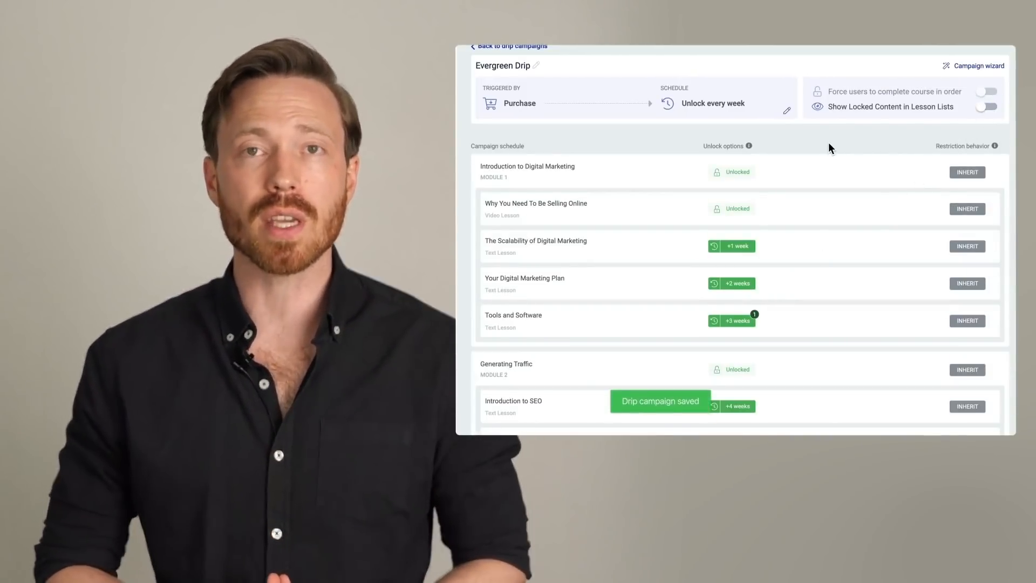
scroll("down", 3)
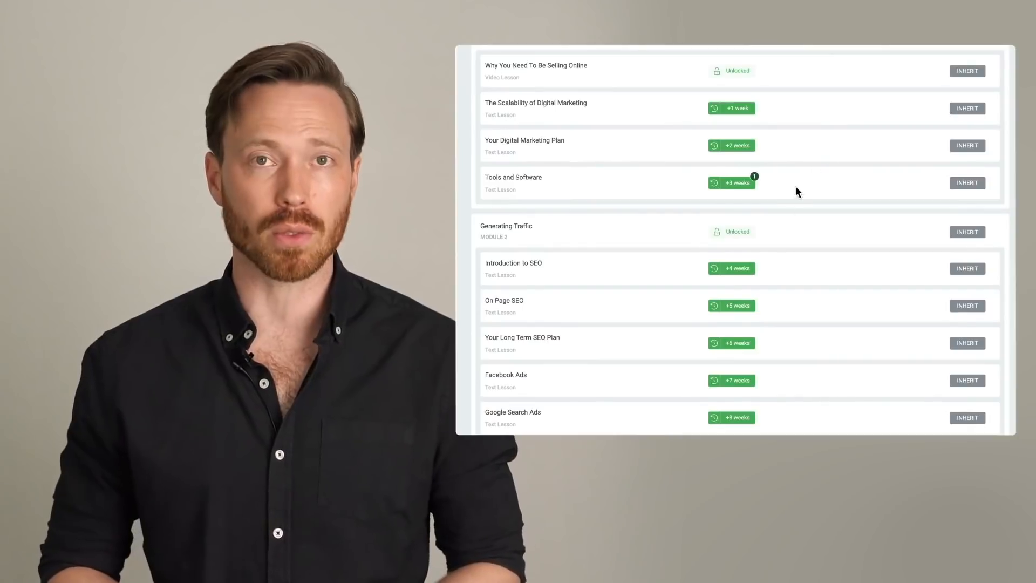
scroll("down", 3)
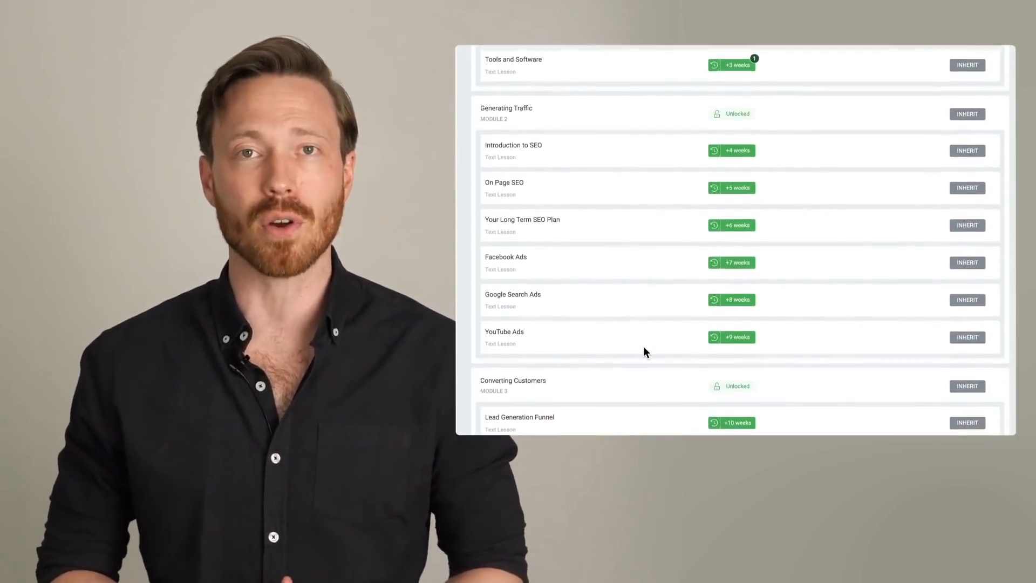